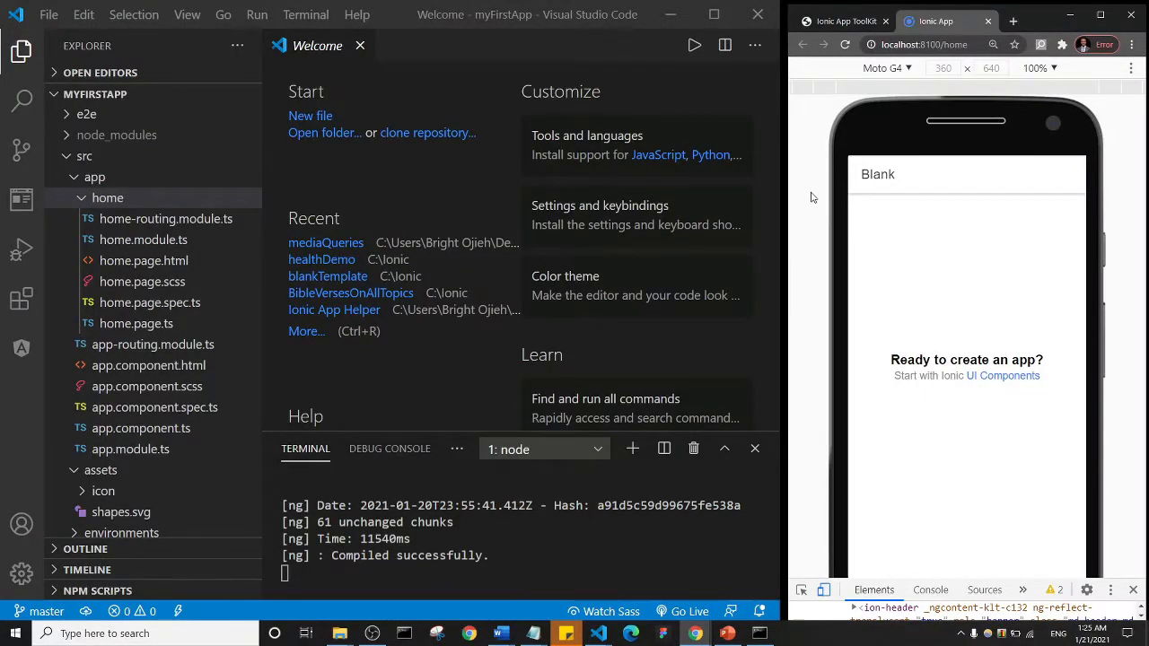
{"action": "mouse_move", "coordinate": [788, 290]}
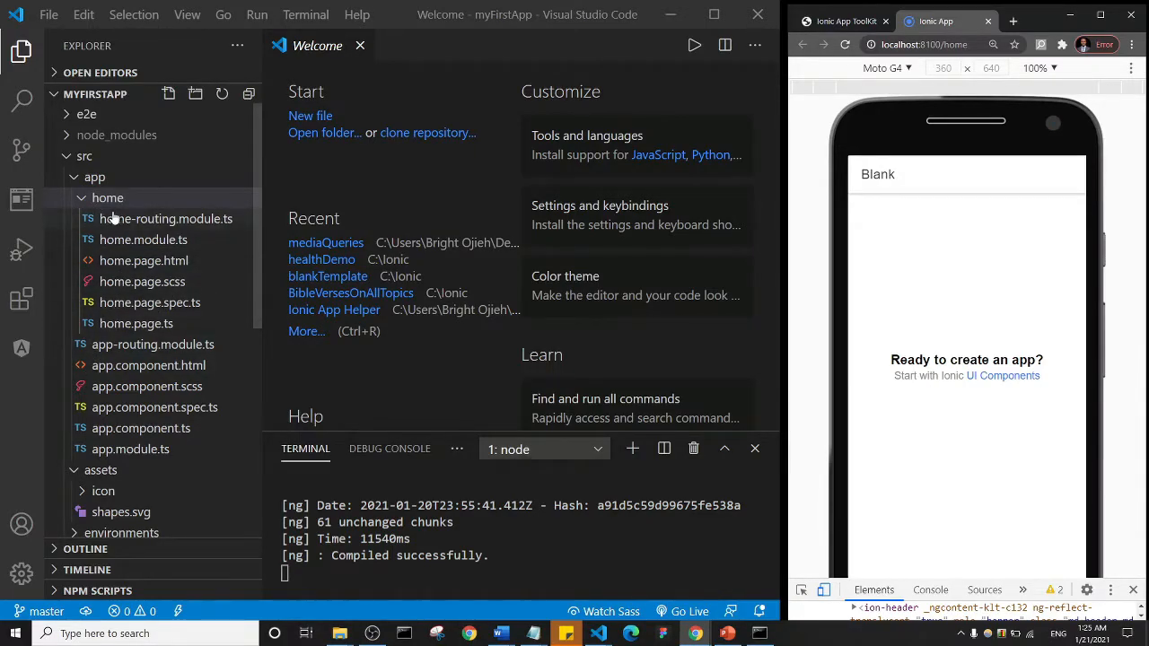
{"action": "mouse_move", "coordinate": [165, 218]}
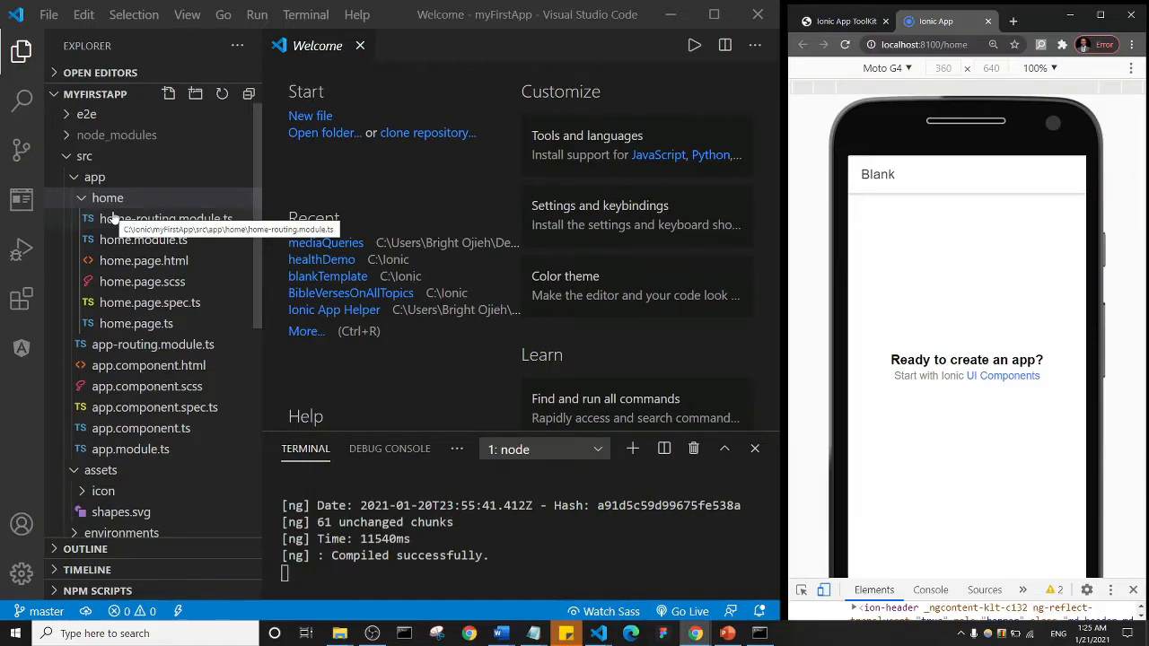
Switch from VS Code to the Ionic App ToolKit guide in Chrome.
{"action": "left_click", "coordinate": [107, 197]}
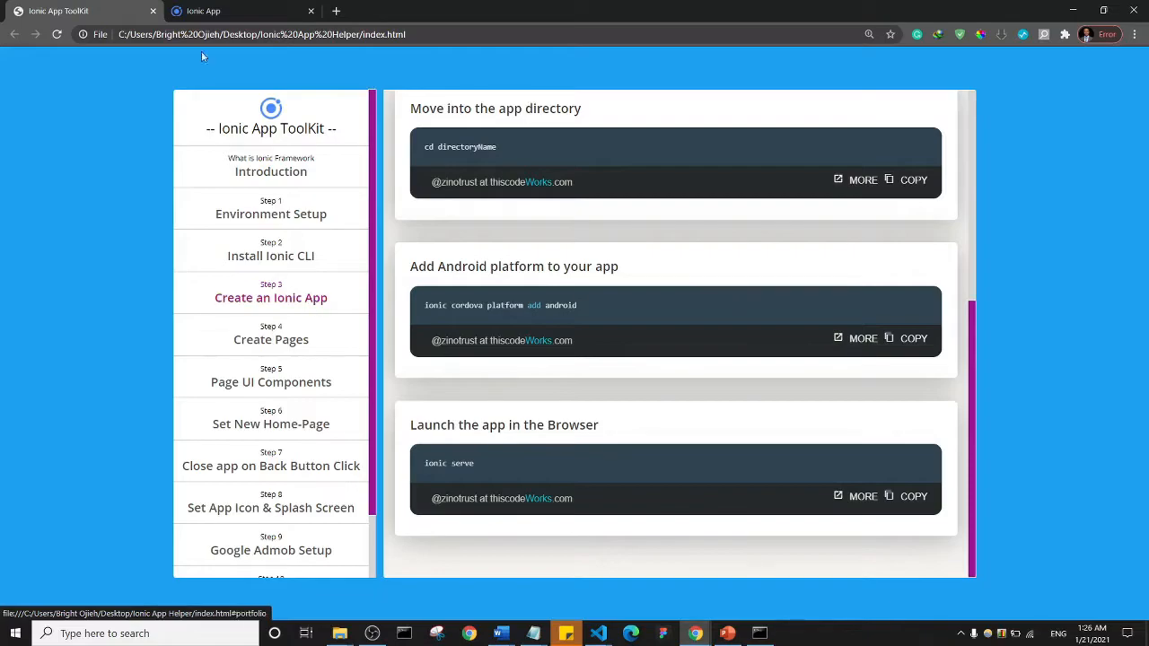
Check the running app preview, then go to the guide's Step 4 Create Pages.
{"action": "left_click", "coordinate": [206, 11]}
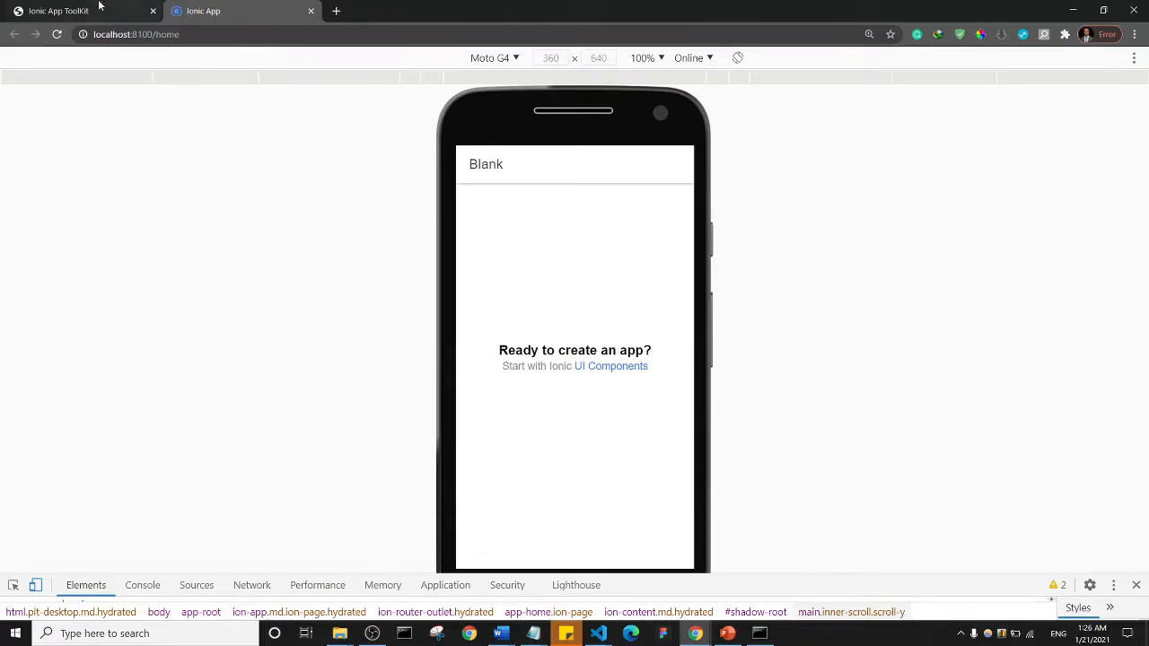
{"action": "left_click", "coordinate": [58, 10]}
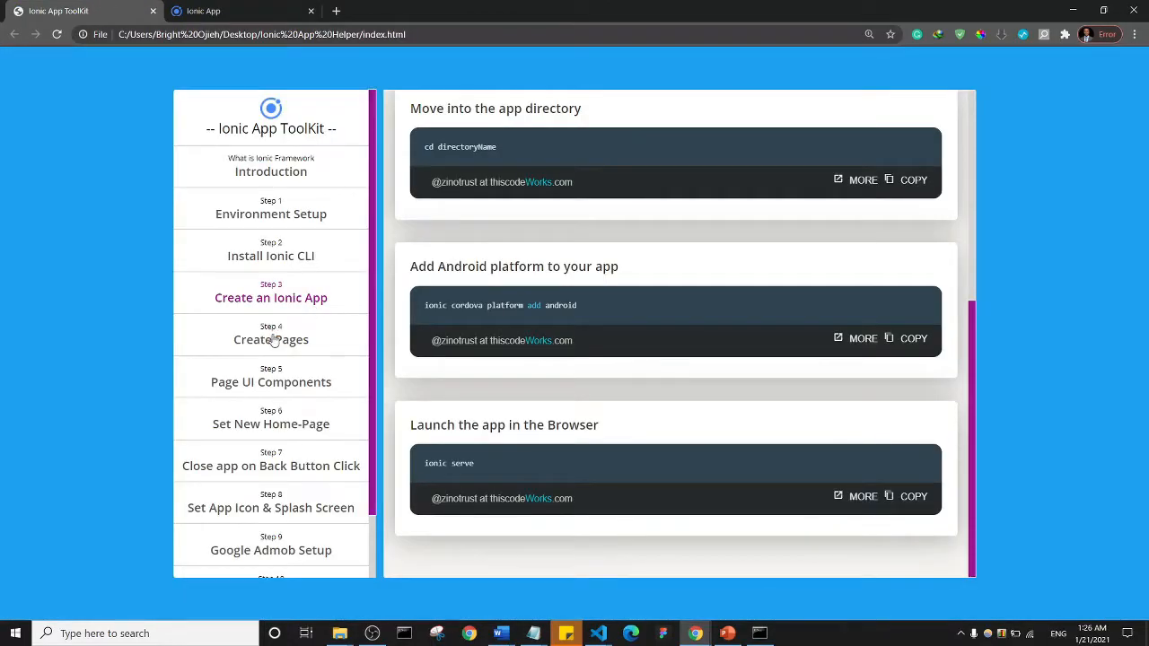
{"action": "left_click", "coordinate": [270, 339]}
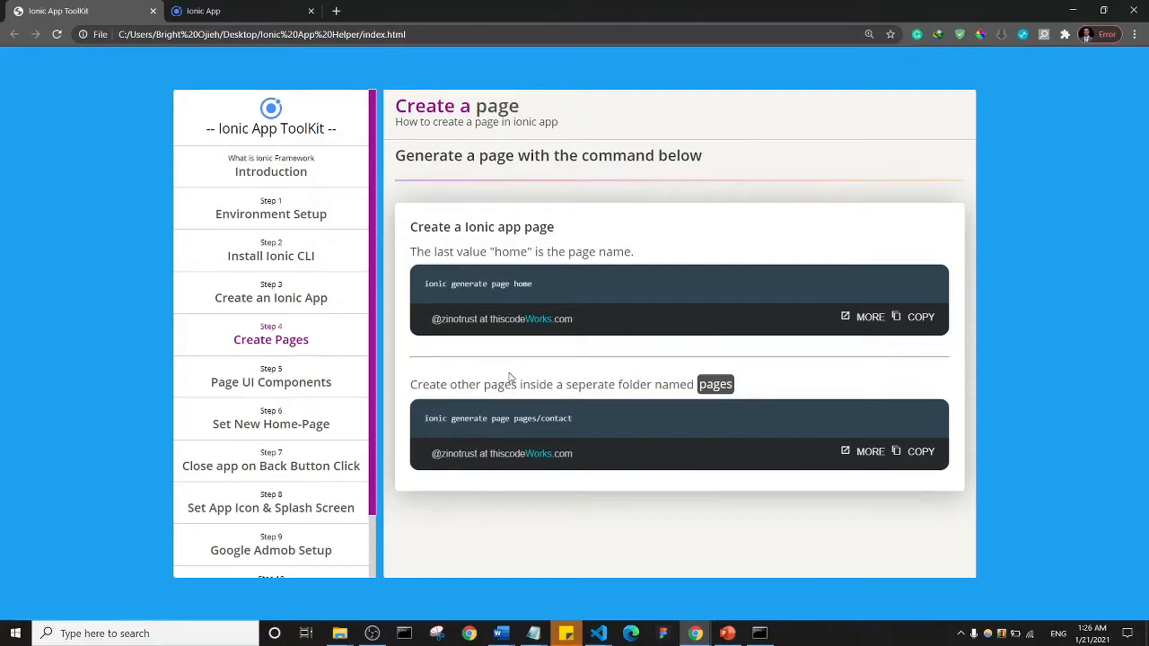
{"action": "mouse_move", "coordinate": [463, 294]}
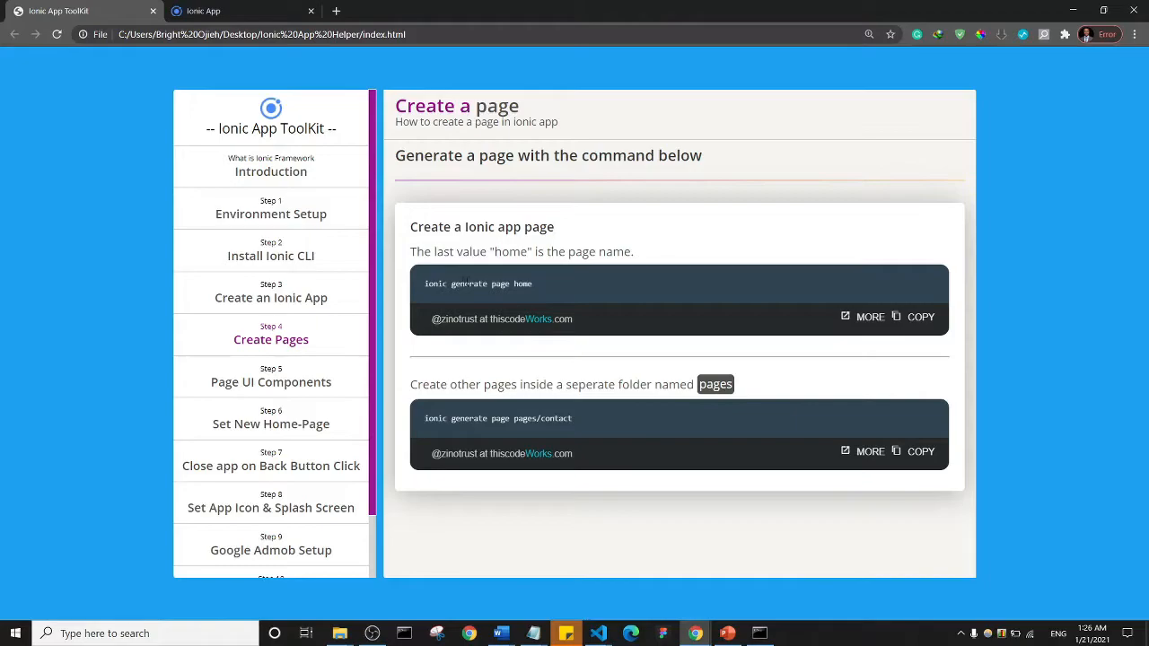
{"action": "mouse_move", "coordinate": [500, 288]}
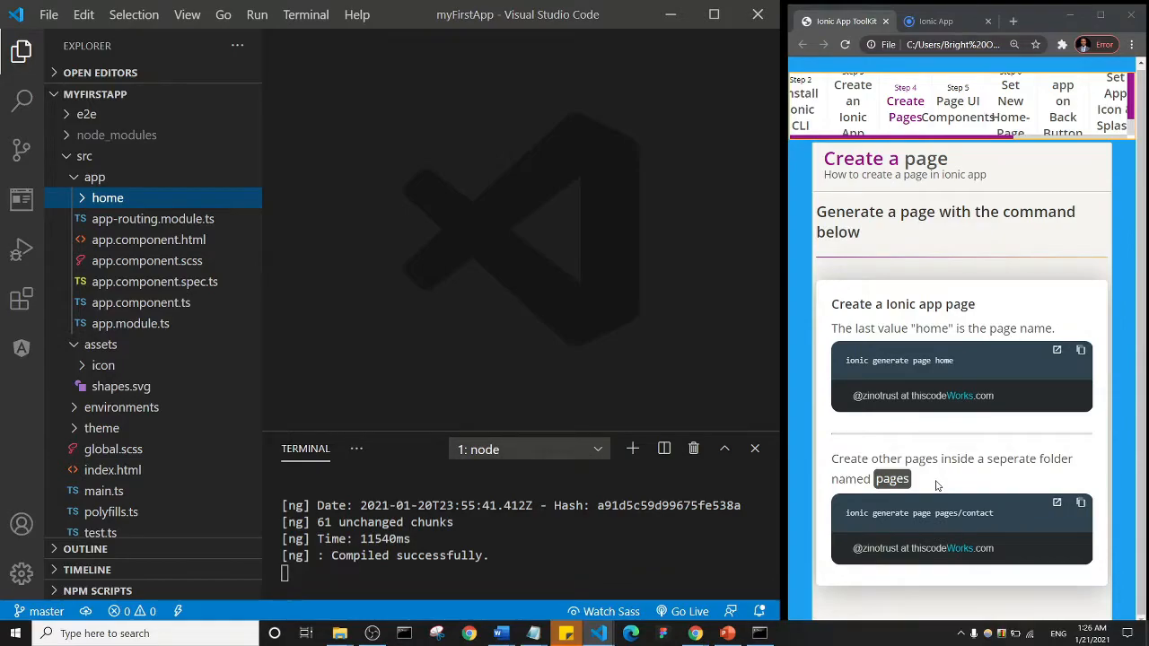
{"action": "mouse_move", "coordinate": [941, 493]}
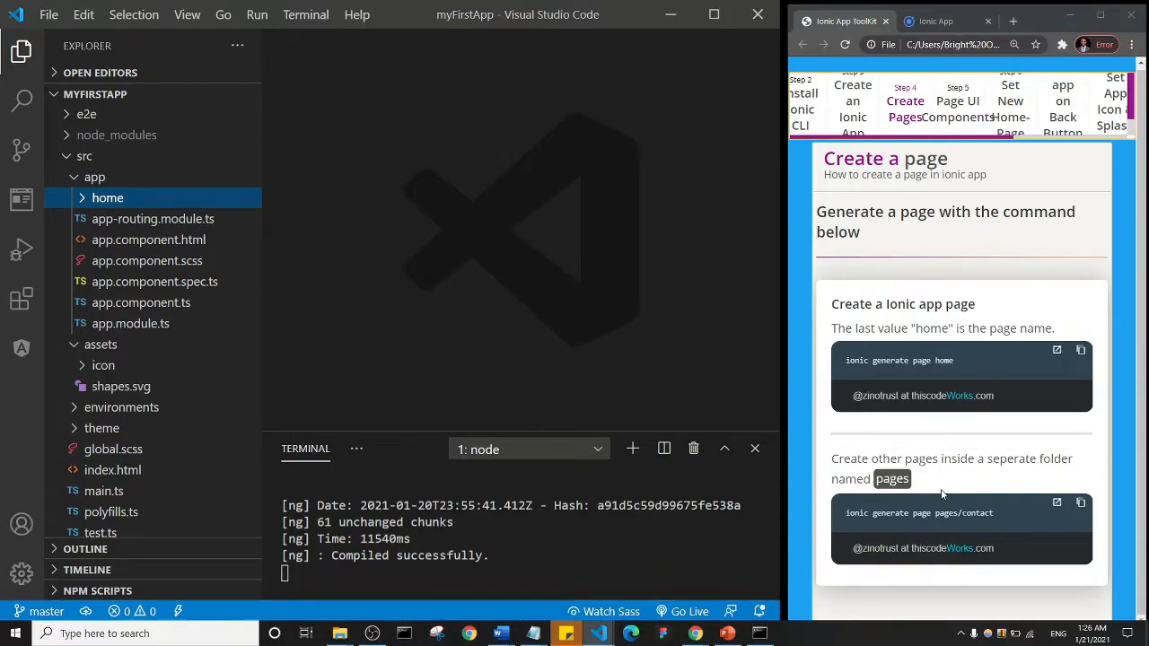
{"action": "mouse_move", "coordinate": [865, 525]}
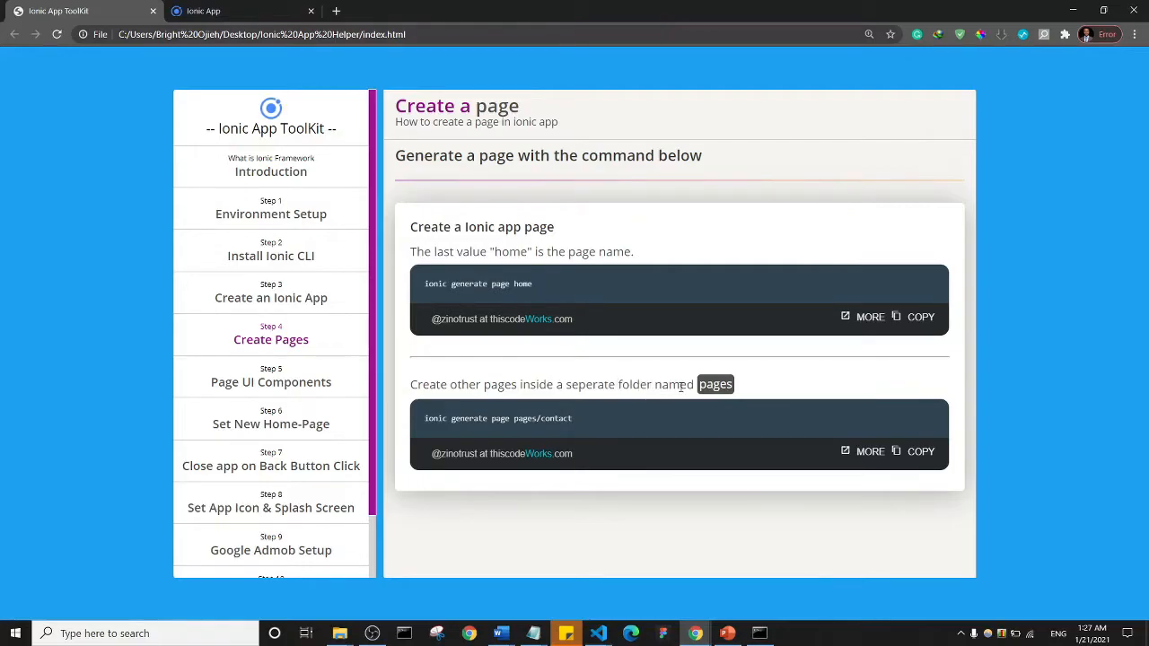
{"action": "mouse_move", "coordinate": [686, 412]}
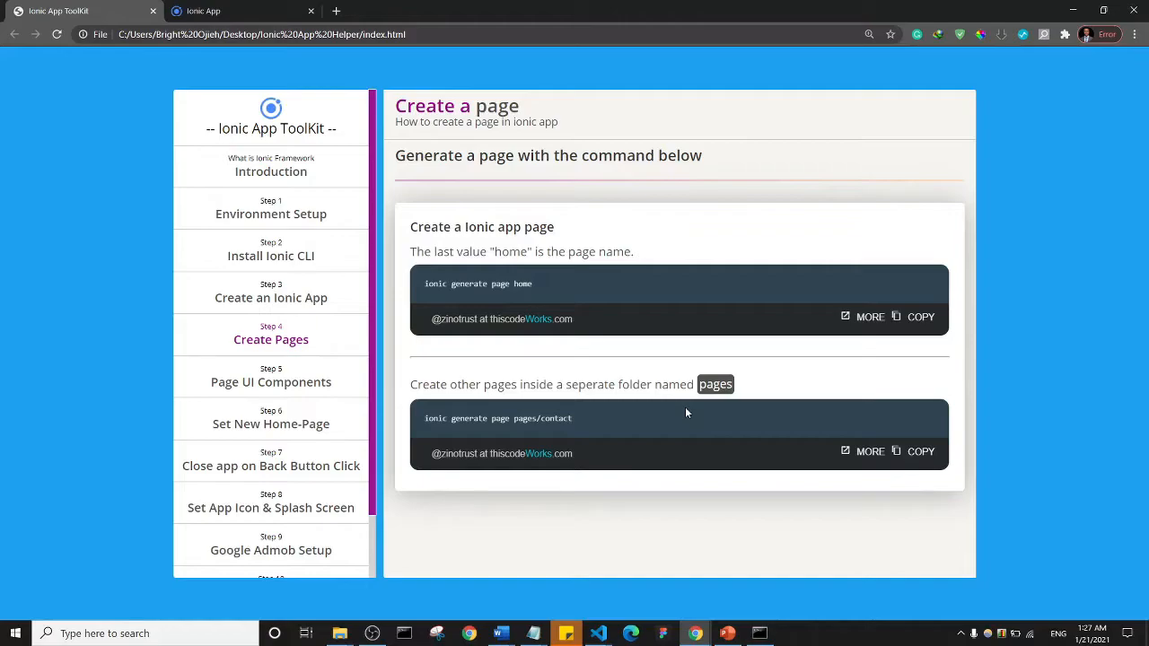
{"action": "mouse_move", "coordinate": [640, 417]}
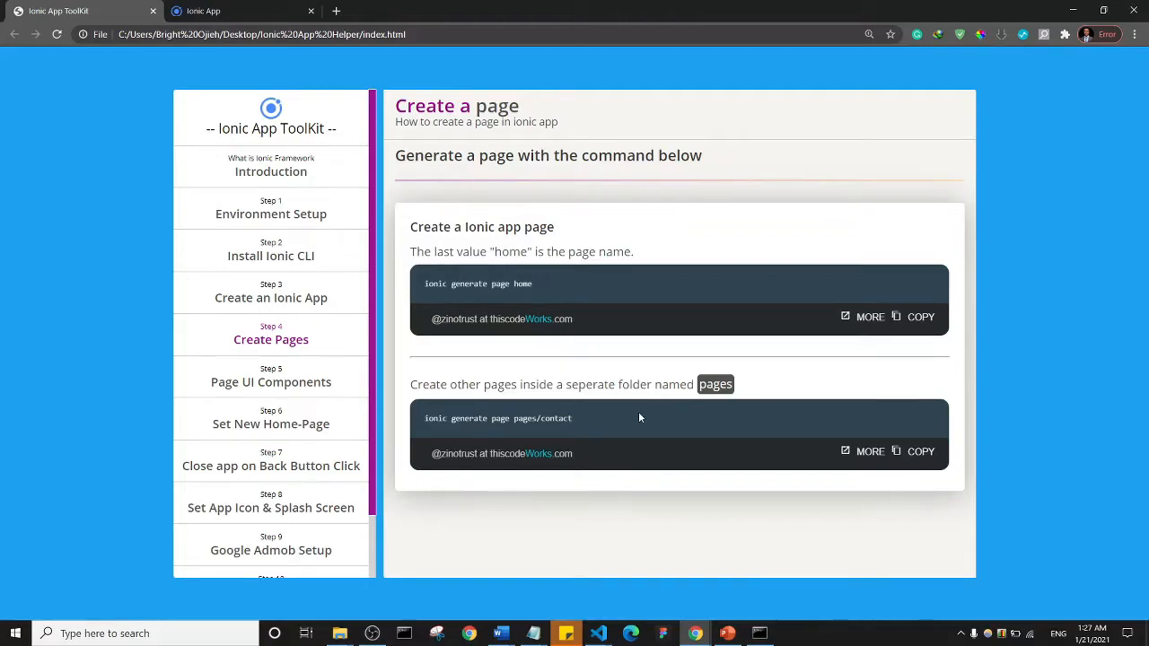
{"action": "mouse_move", "coordinate": [653, 399]}
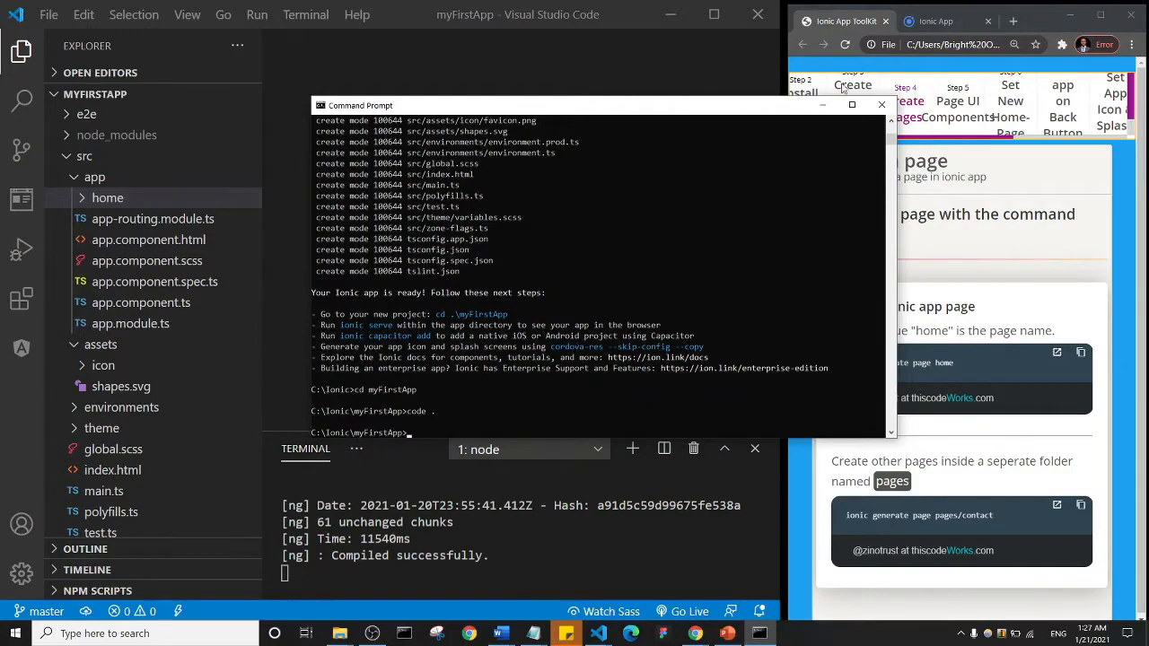
Close the Command Prompt window and switch Chrome to the Ionic App preview.
{"action": "left_click", "coordinate": [881, 105]}
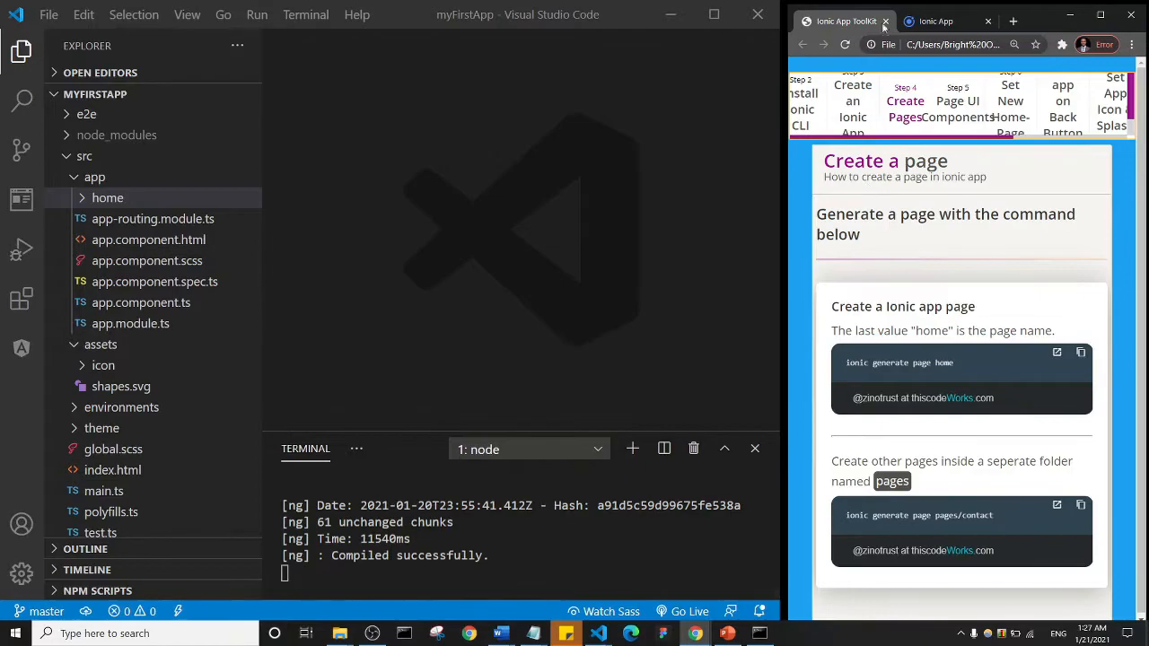
{"action": "left_click", "coordinate": [936, 21]}
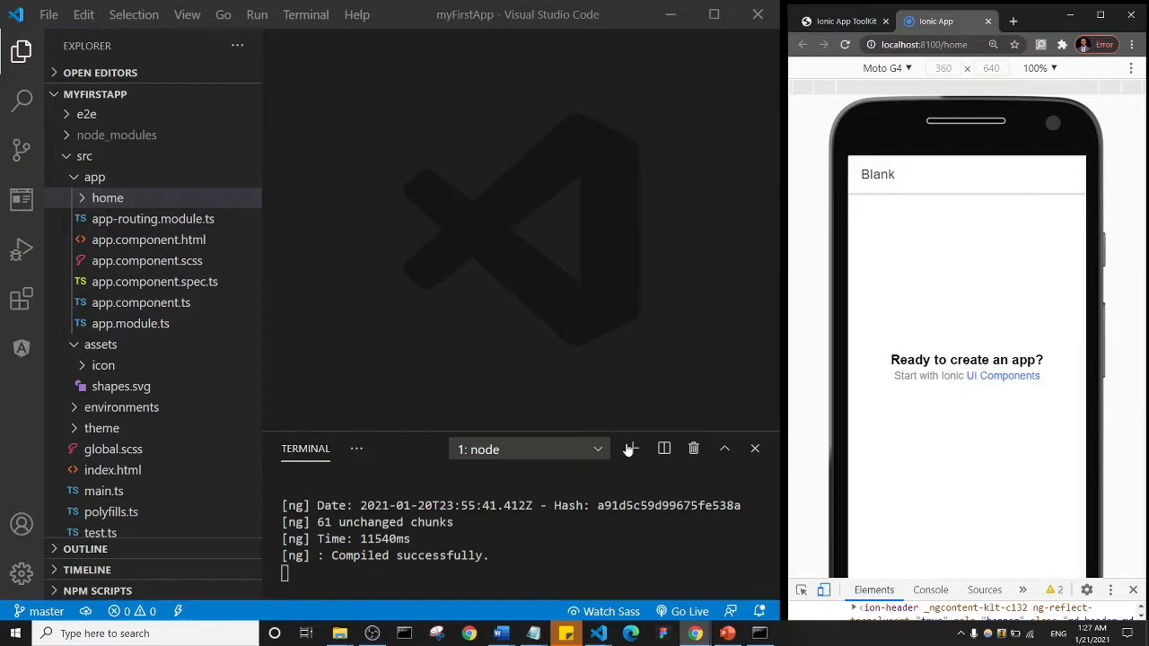
{"action": "mouse_move", "coordinate": [633, 448]}
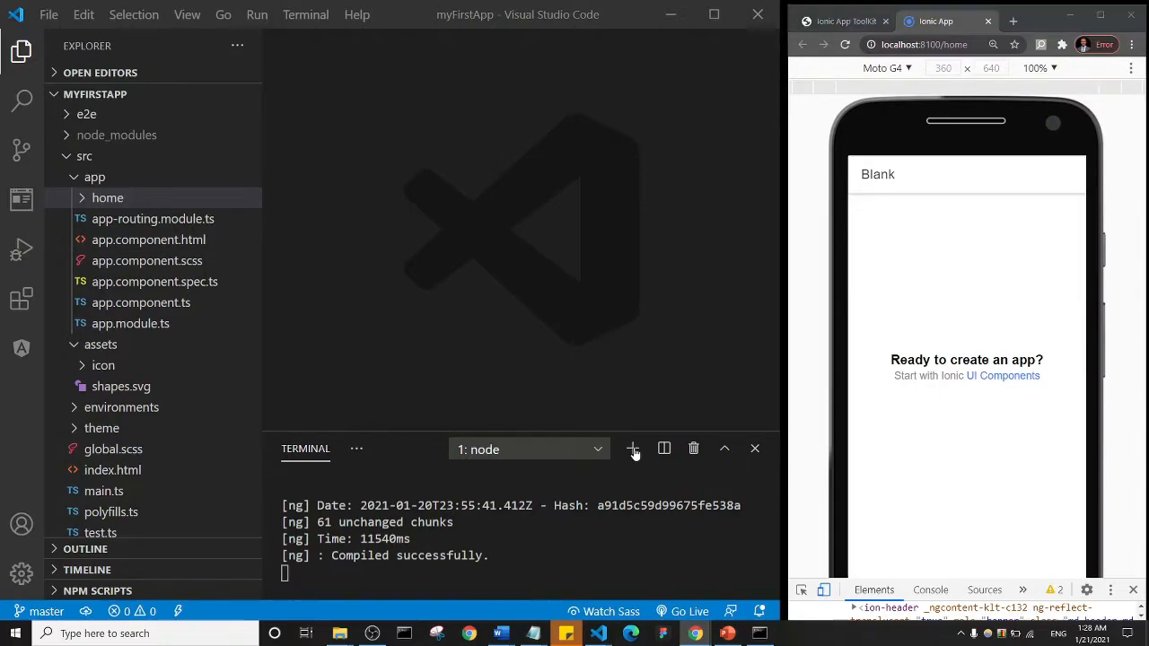
Open a new project terminal and enter 'ionic generate page pages/contact'.
{"action": "left_click", "coordinate": [633, 448]}
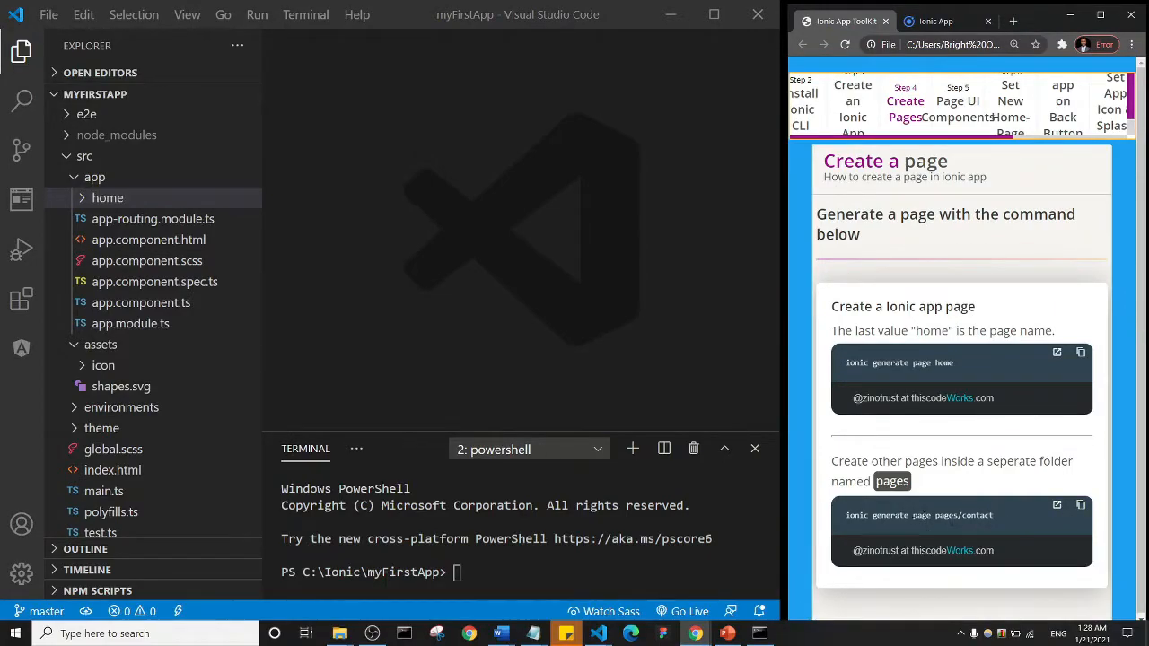
{"action": "type", "text": "ionic generate page pages/contact"}
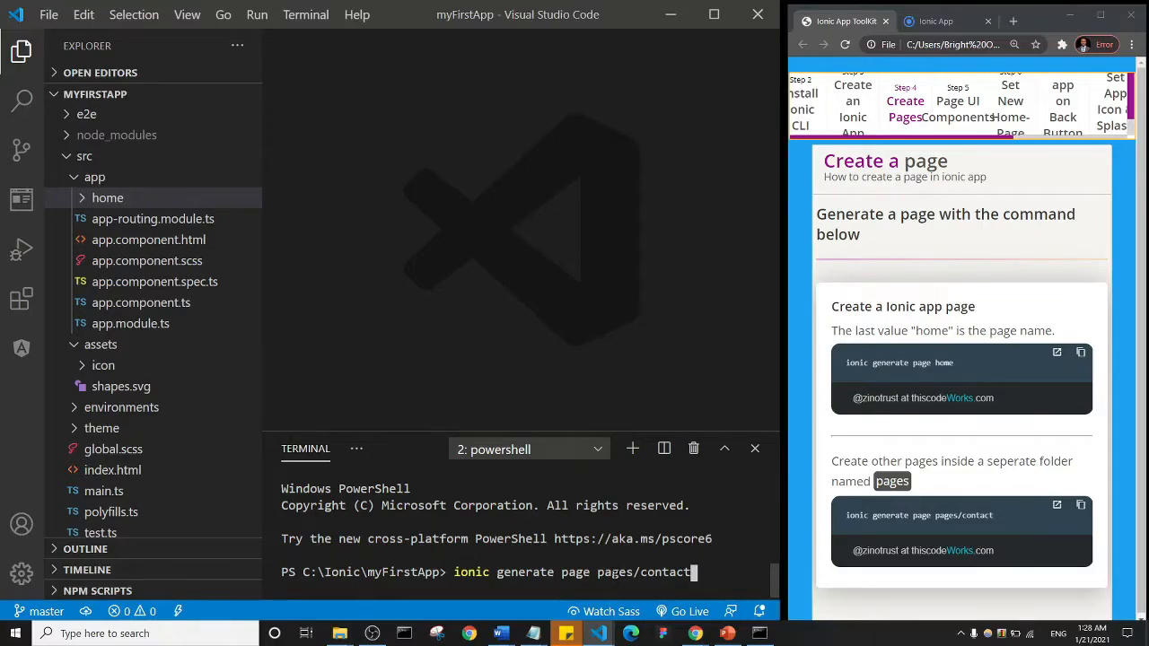
{"action": "mouse_move", "coordinate": [328, 383]}
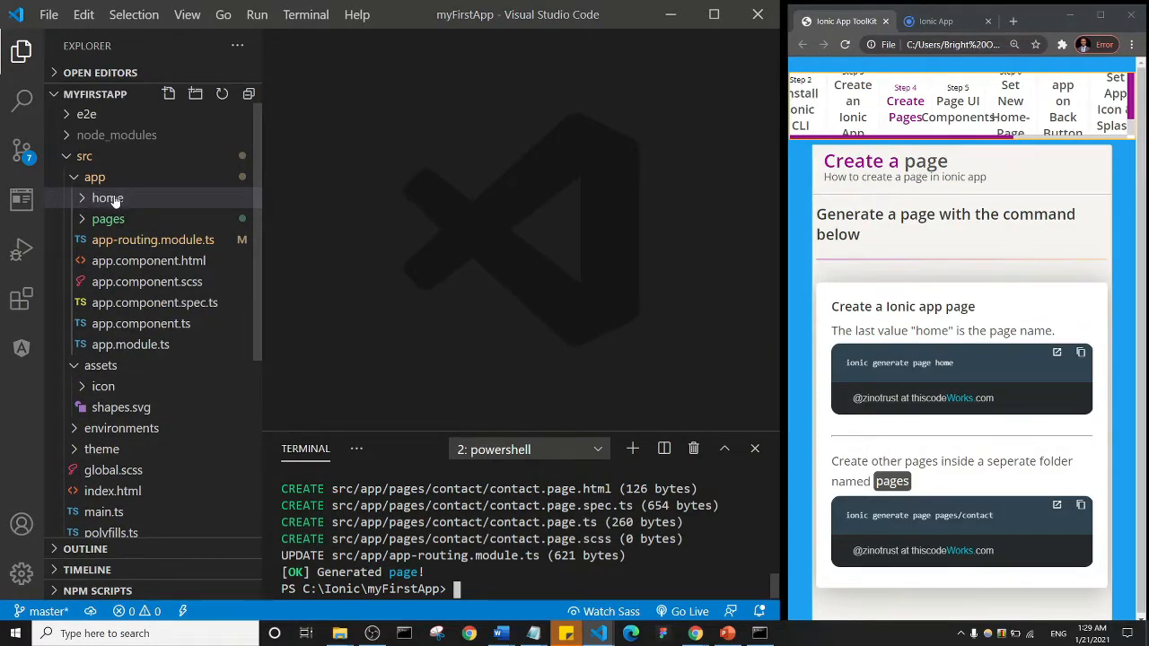
{"action": "mouse_move", "coordinate": [107, 197]}
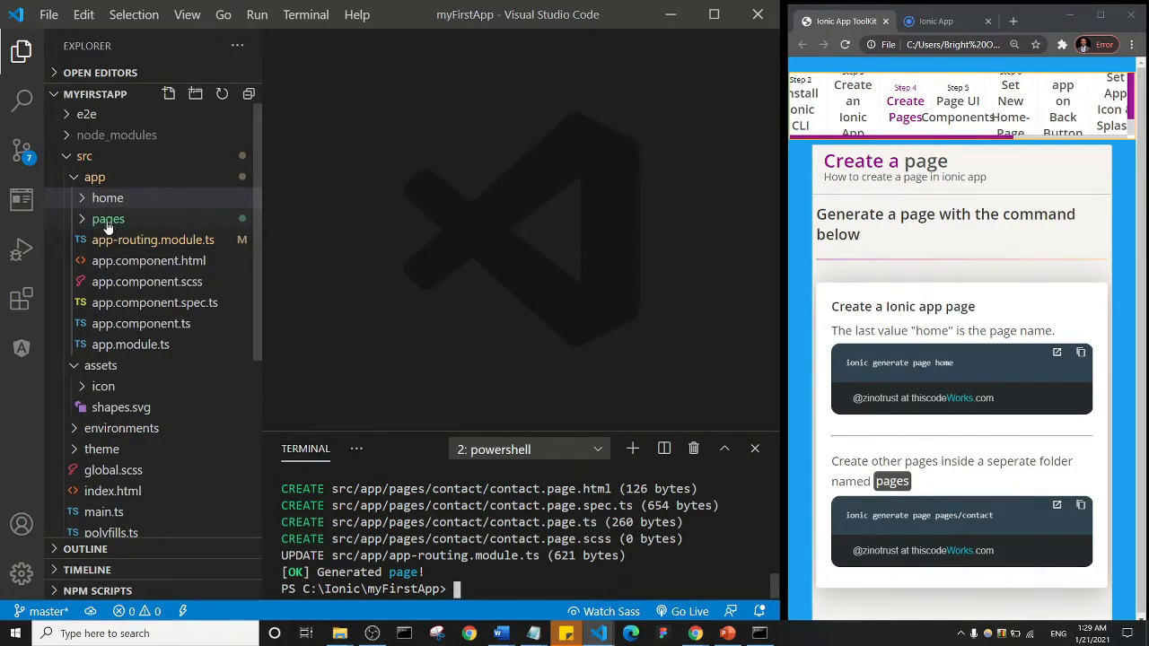
{"action": "mouse_move", "coordinate": [108, 218]}
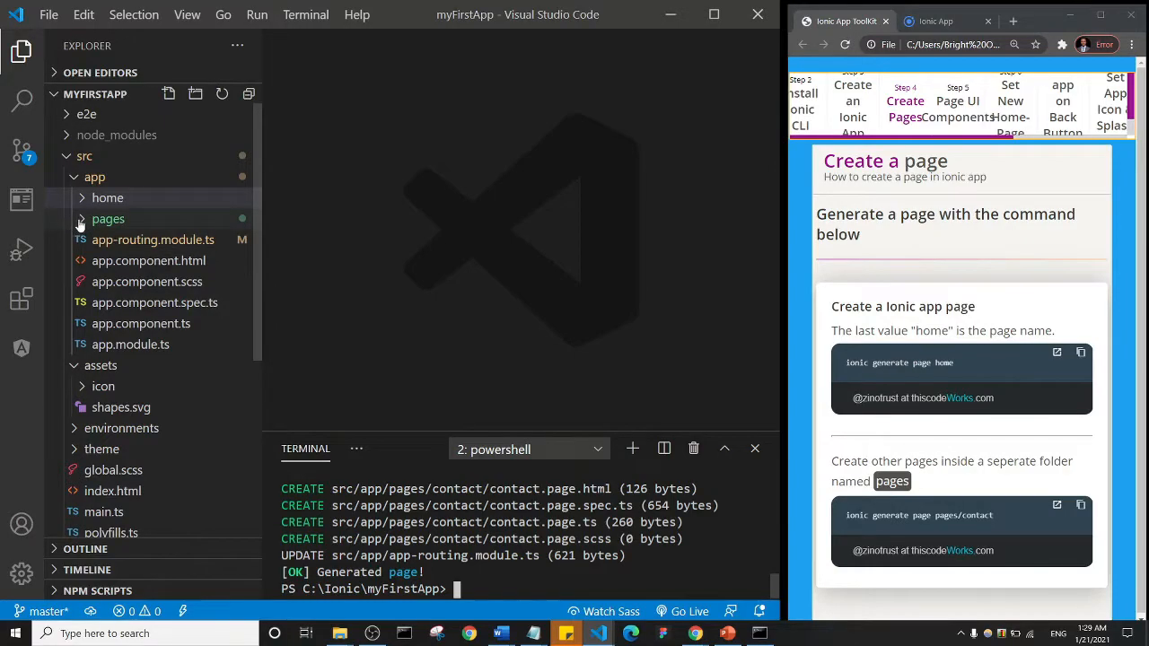
Expand the pages folder to show the generated contact page files.
{"action": "left_click", "coordinate": [107, 218]}
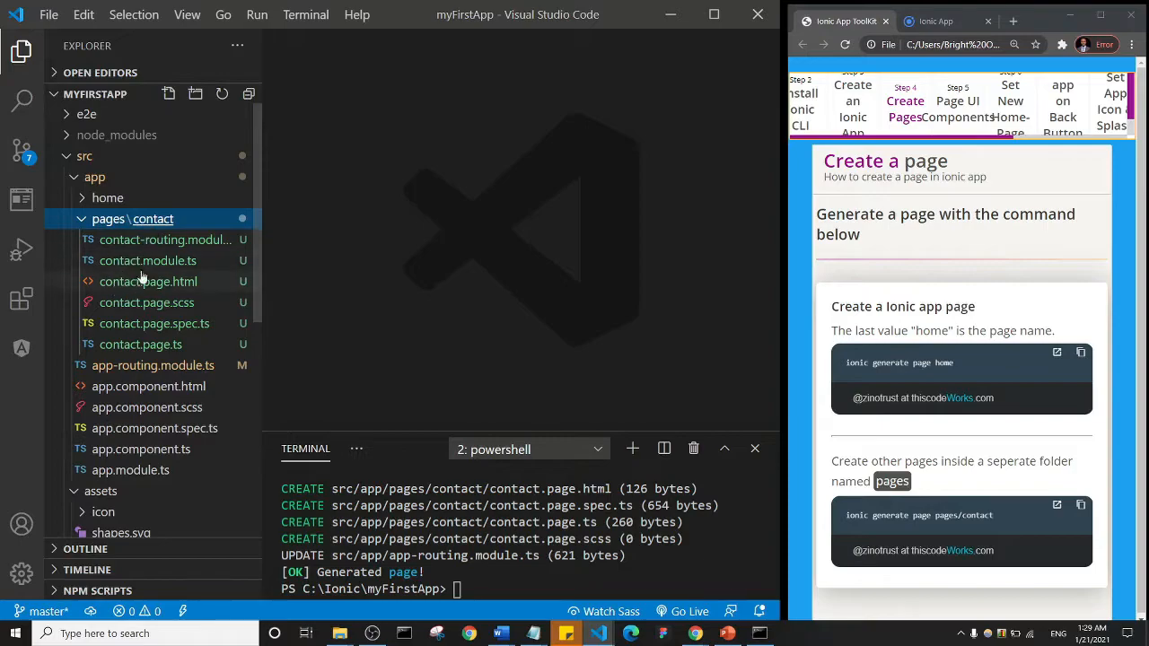
{"action": "mouse_move", "coordinate": [148, 224]}
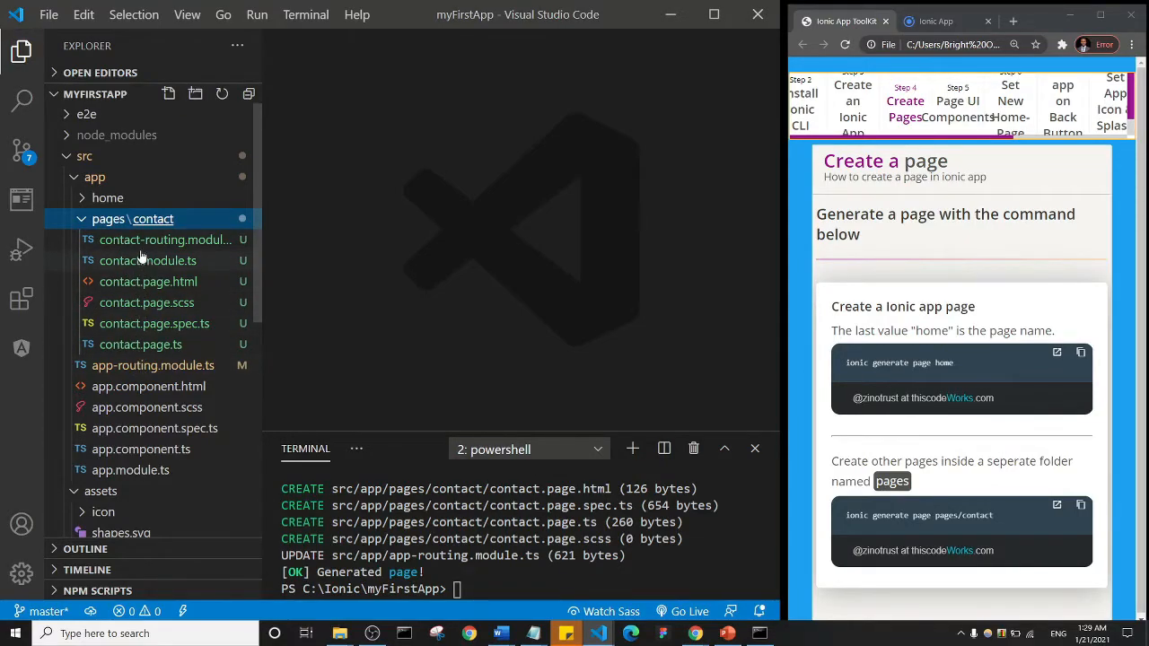
{"action": "mouse_move", "coordinate": [147, 260]}
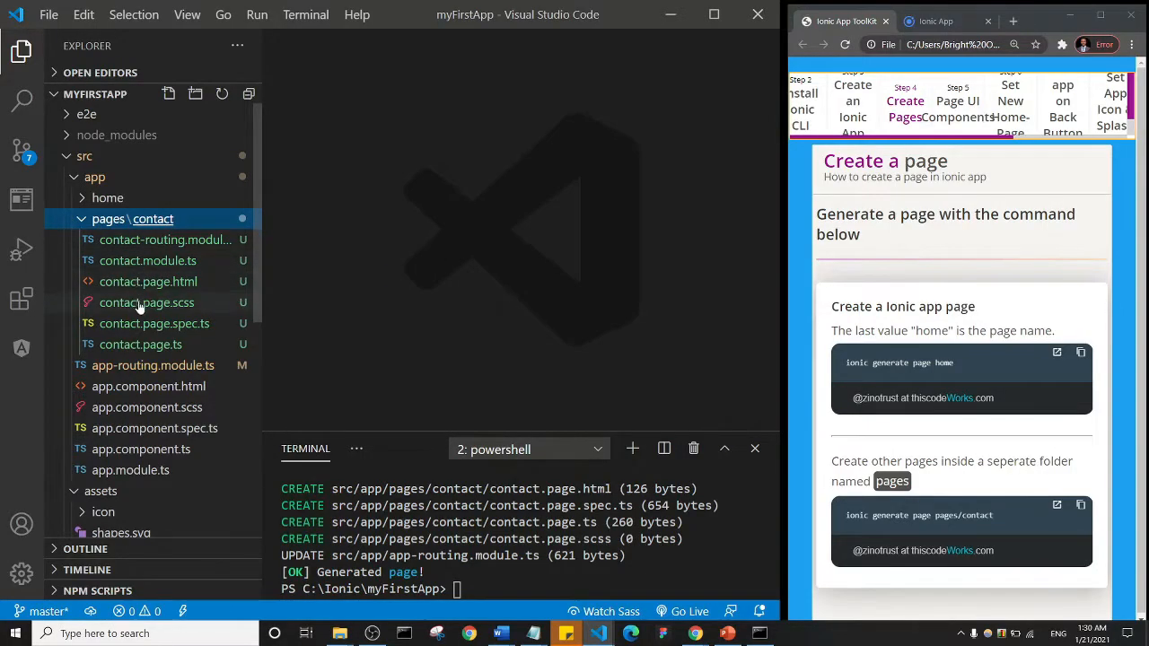
{"action": "mouse_move", "coordinate": [148, 281]}
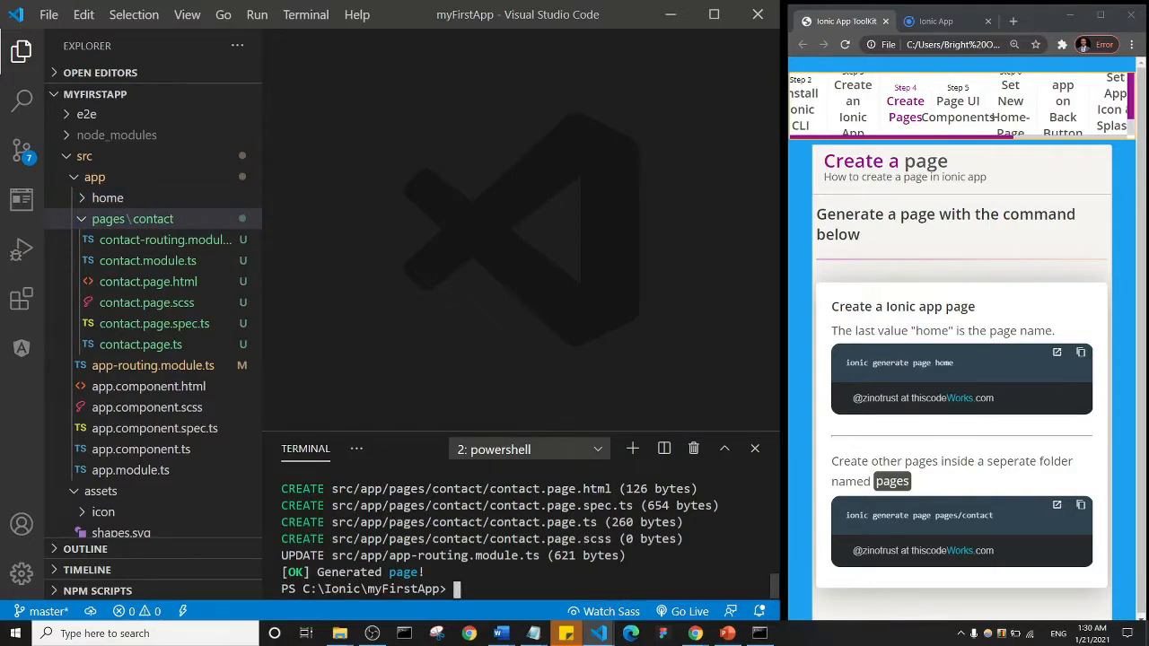
Run 'ionic generate page pages/about' and collapse the pages folder.
{"action": "type", "text": "ionic generate page pages/contact"}
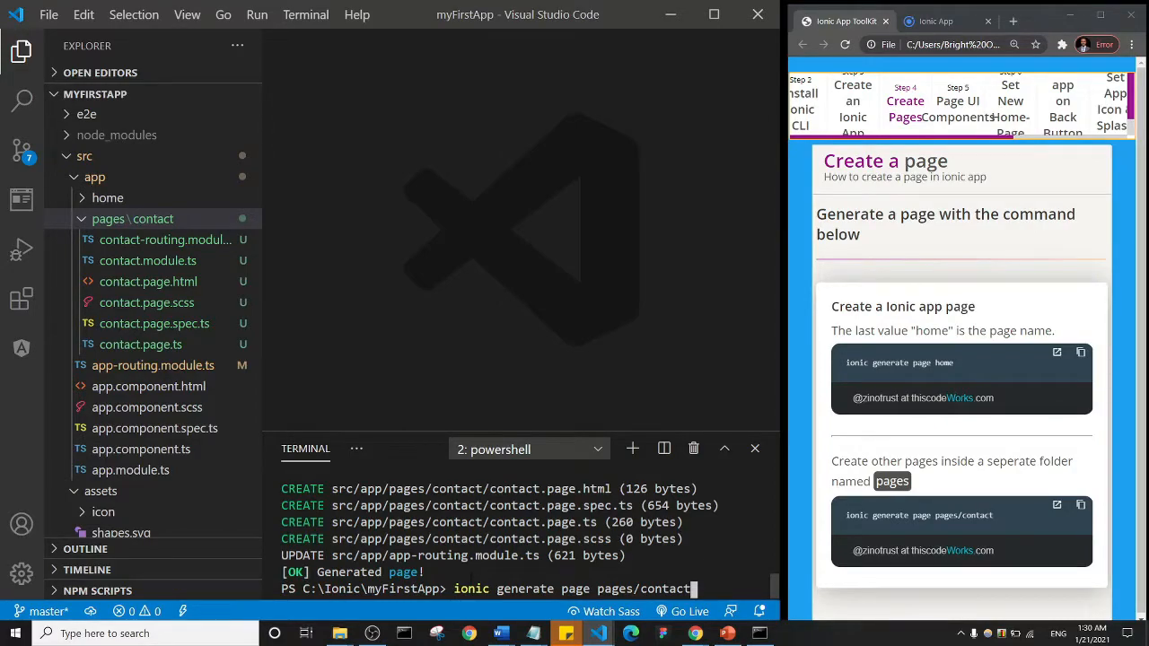
{"action": "key", "text": "Backspace"}
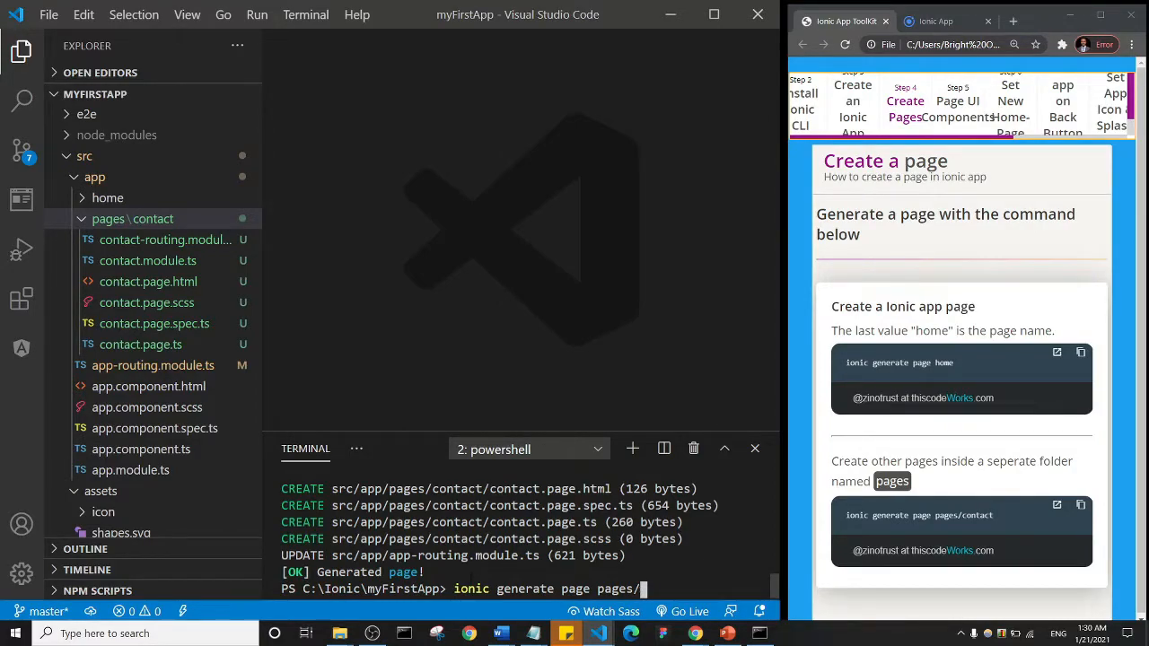
{"action": "type", "text": "ab"}
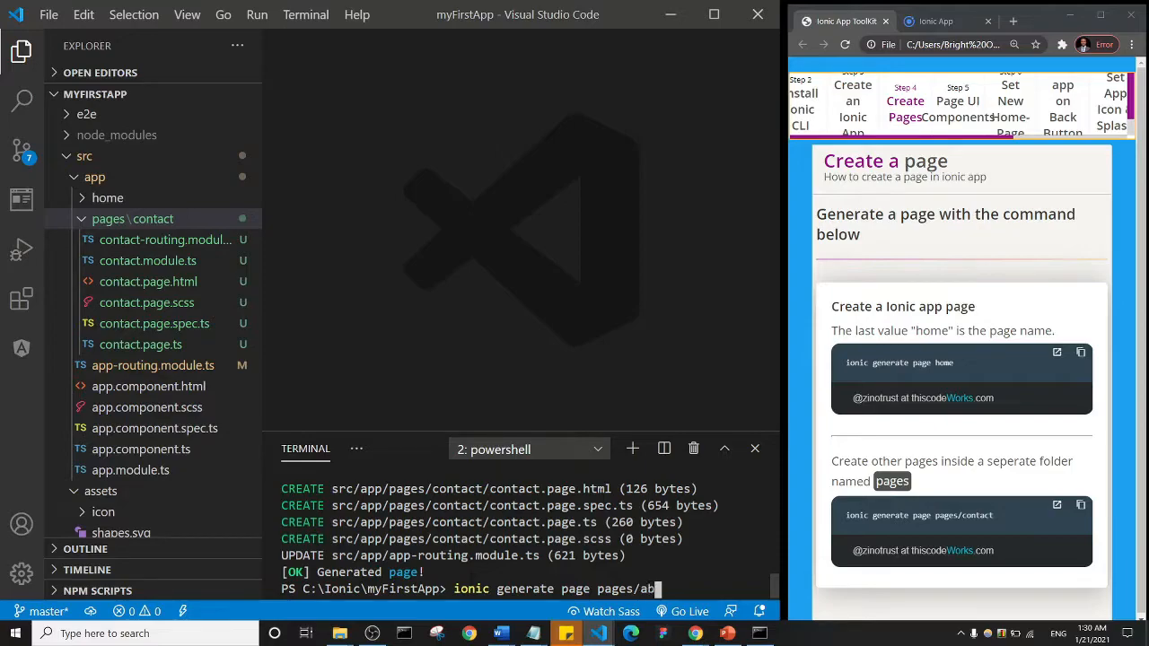
{"action": "type", "text": "out"}
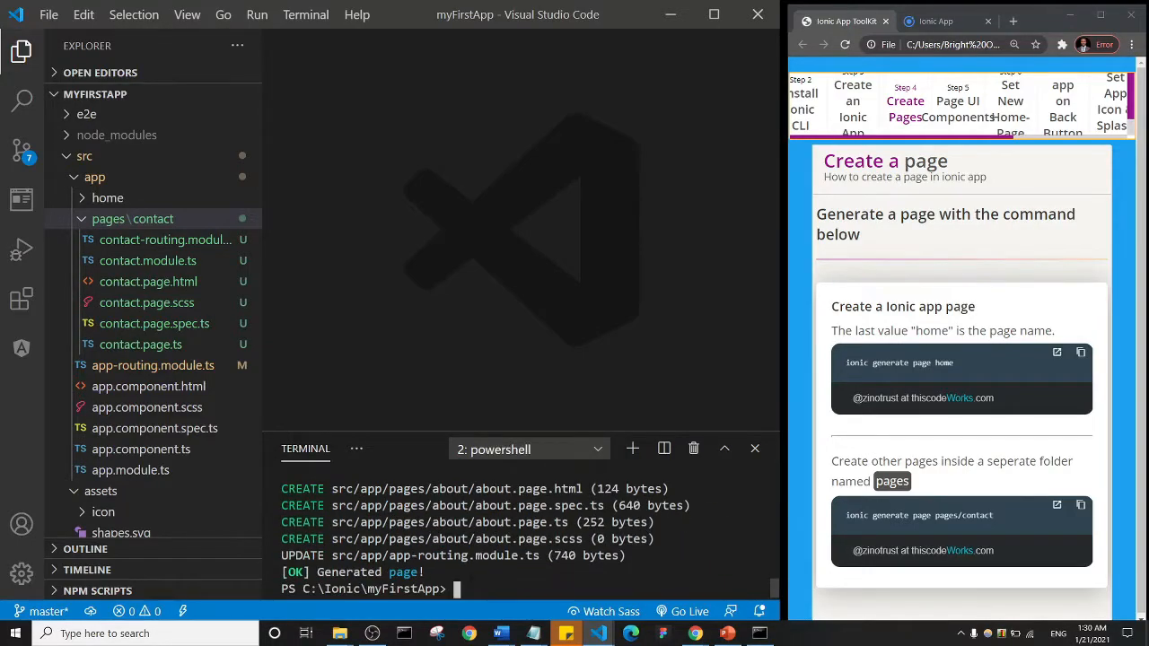
{"action": "left_click", "coordinate": [108, 218]}
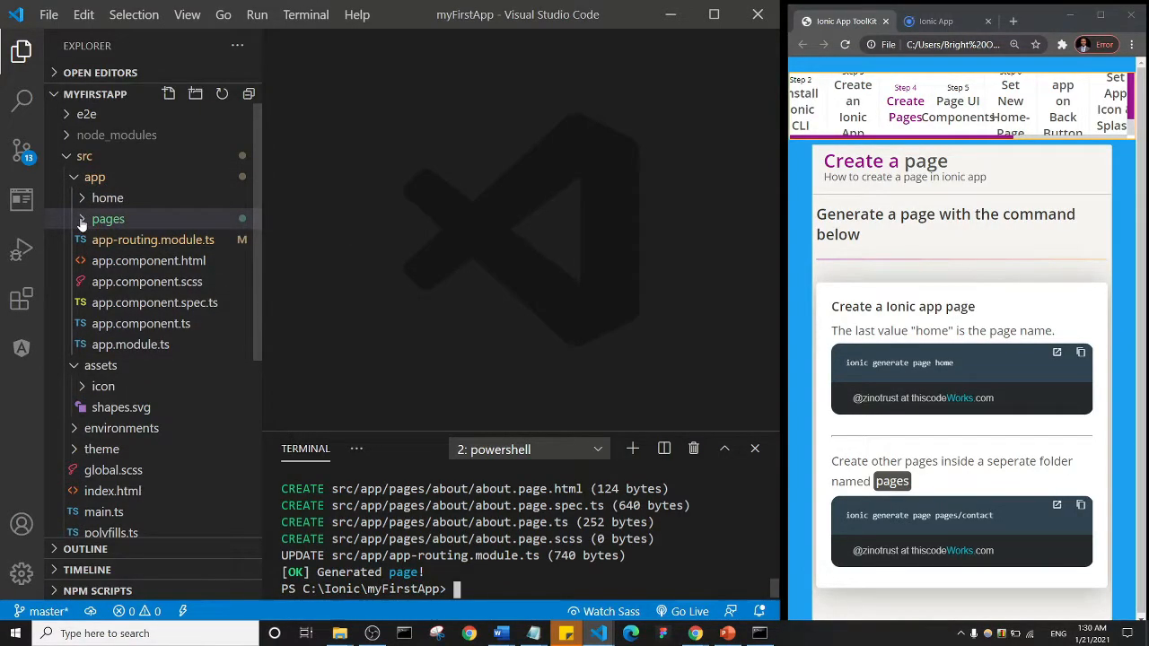
Expand the pages folder to show the about and contact subfolders.
{"action": "left_click", "coordinate": [107, 218]}
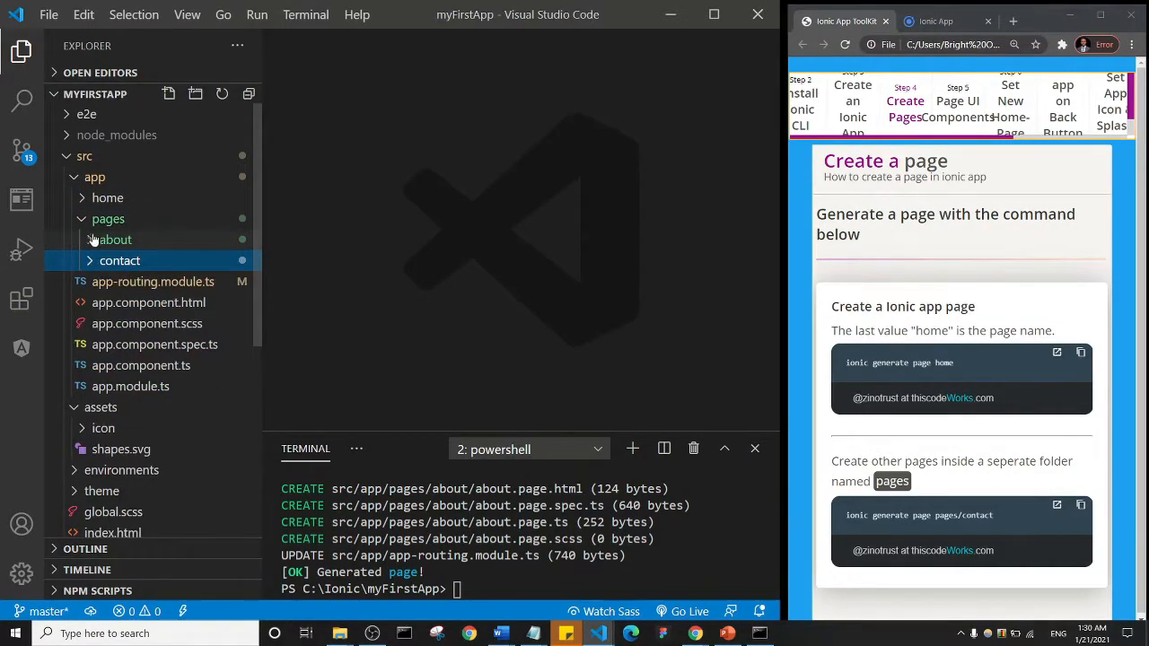
{"action": "mouse_move", "coordinate": [115, 240]}
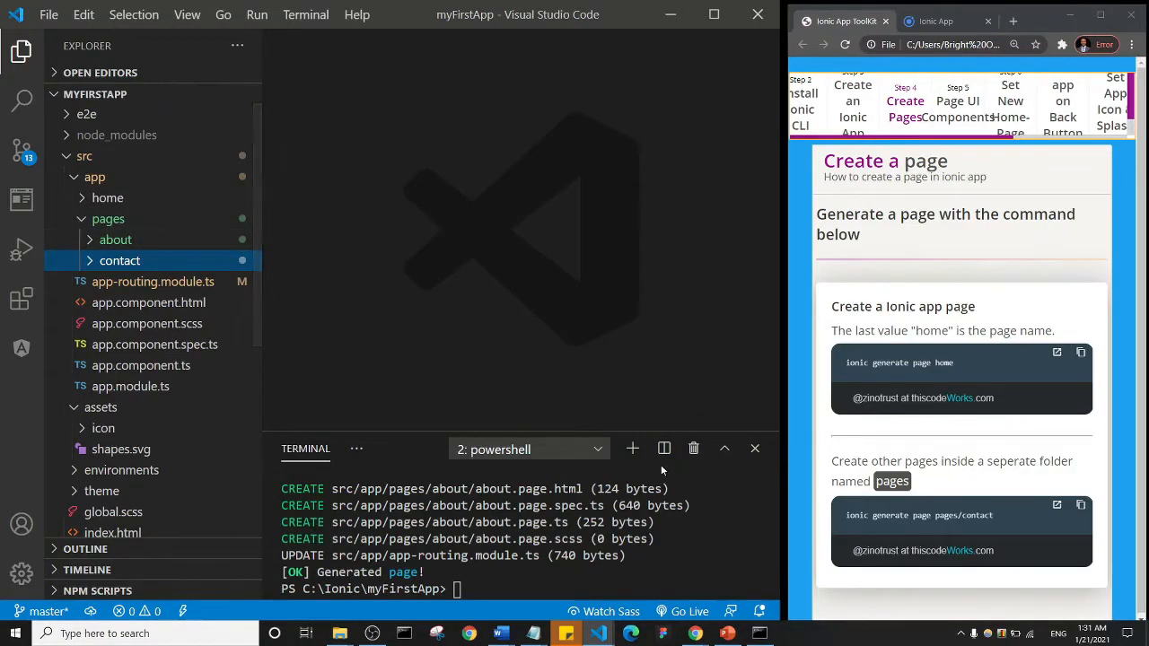
{"action": "mouse_move", "coordinate": [108, 218]}
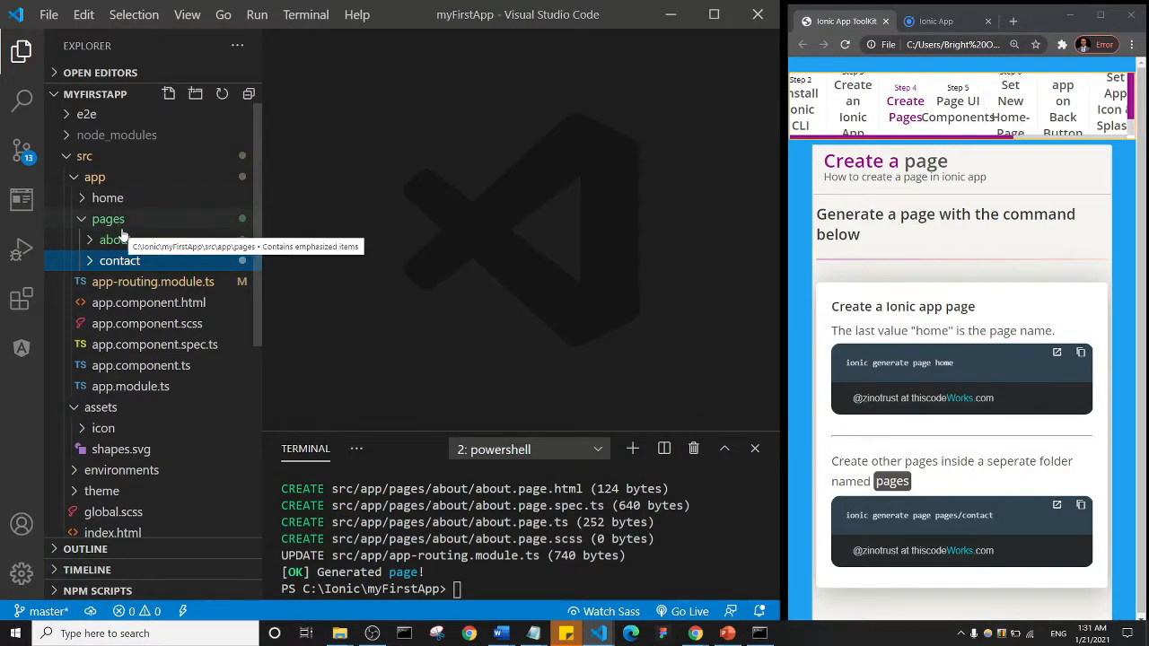